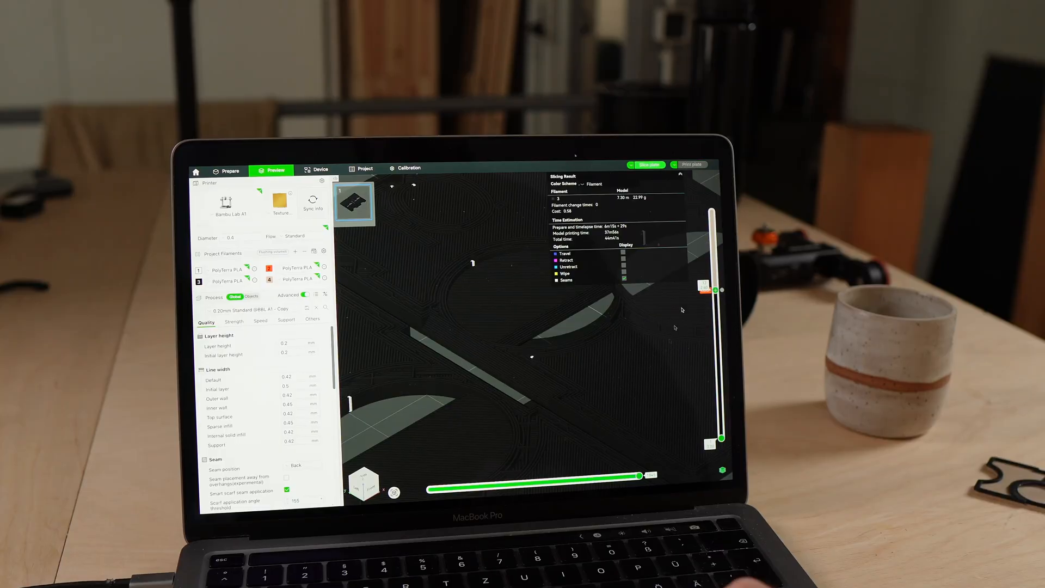
Step: Show the AirTag Wallet Card page on Printables with its photos, print details and description
{"action": "left_click", "coordinate": [647, 165]}
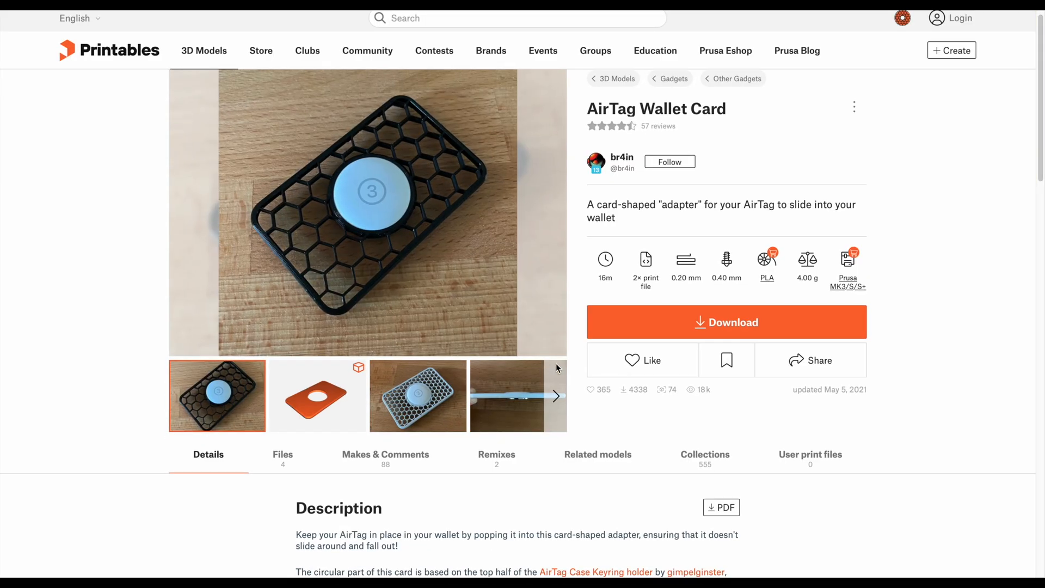
{"action": "mouse_move", "coordinate": [627, 405]}
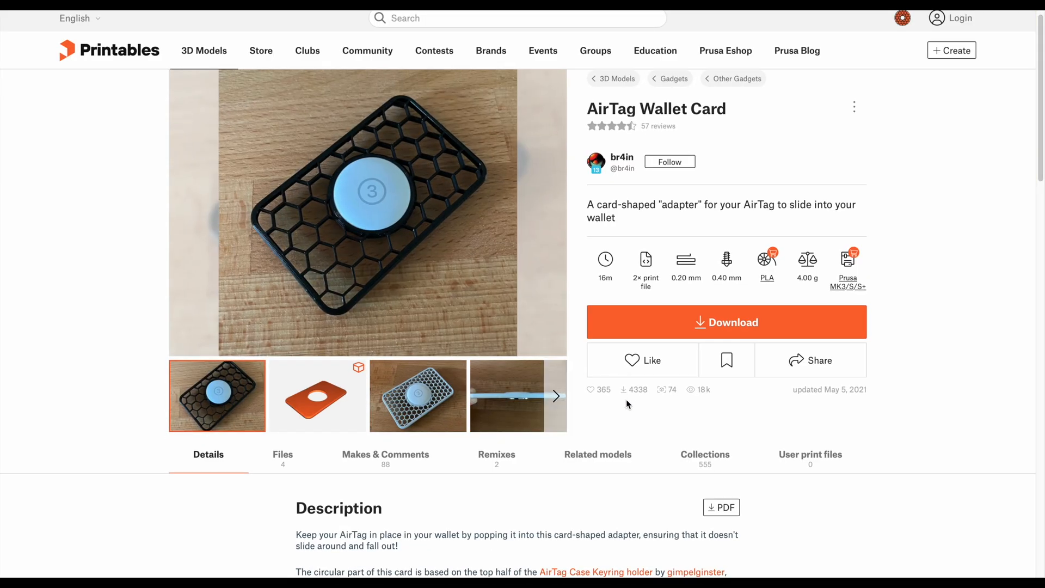